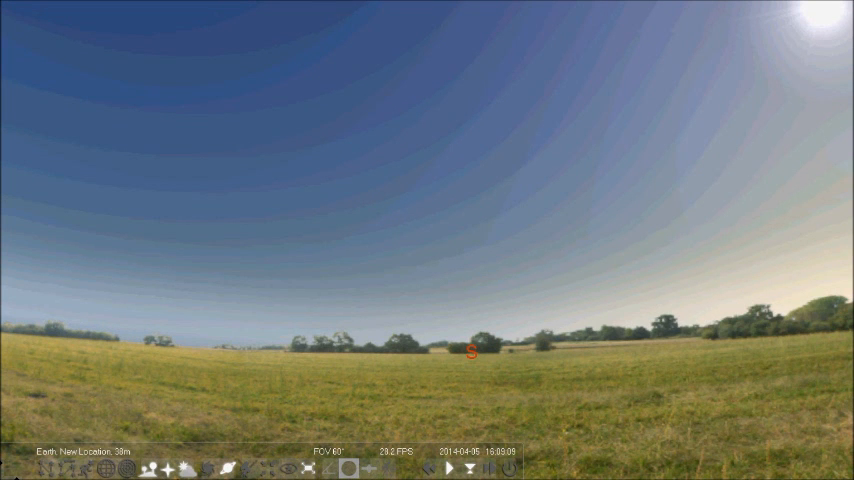
Switch the daytime field scene to a night sky showing constellation lines and names.
click(148, 468)
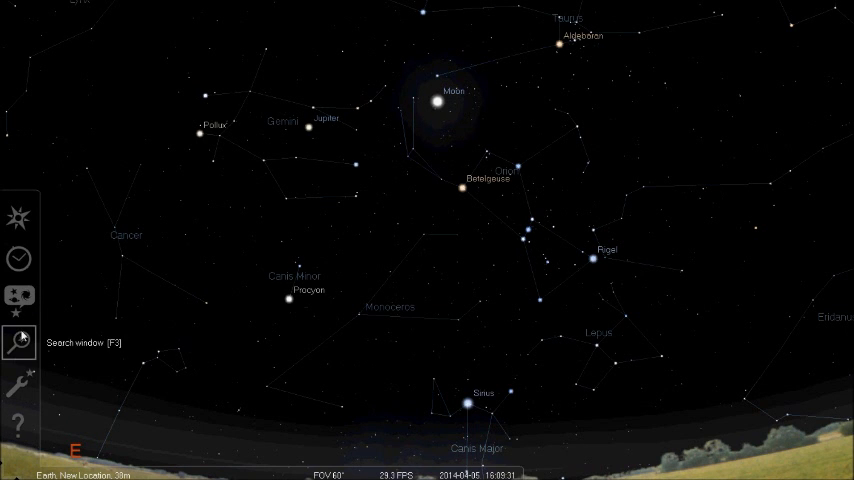
mouse_move(18, 384)
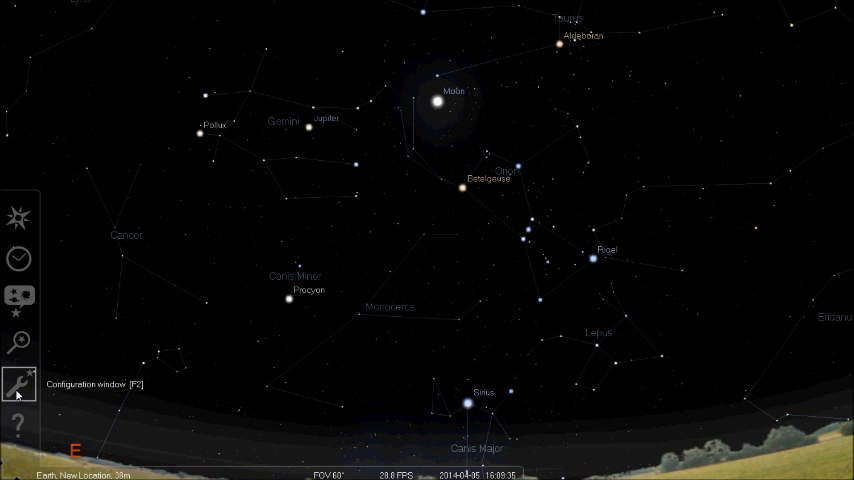
Show the Telescope Control plugin's description in the Configuration window's plugin list.
click(18, 384)
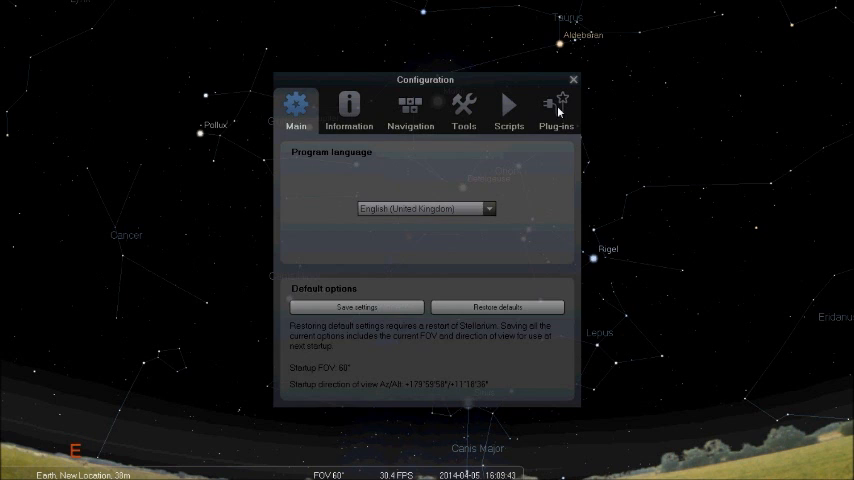
click(556, 108)
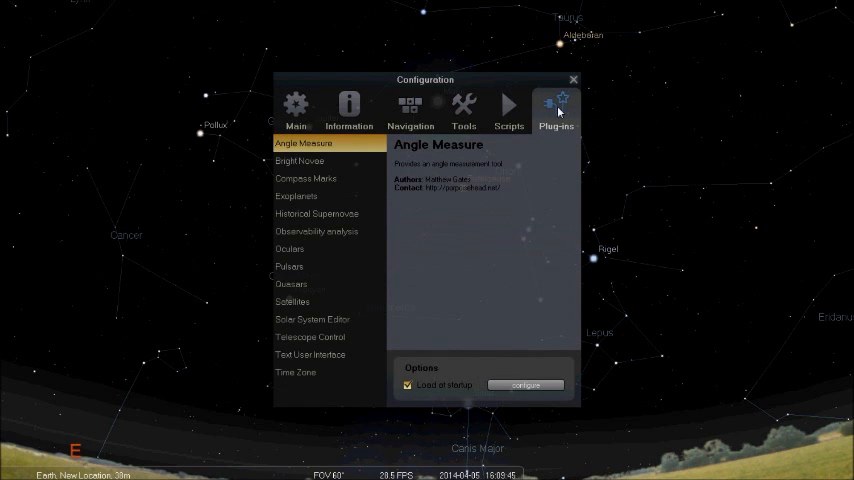
mouse_move(384, 242)
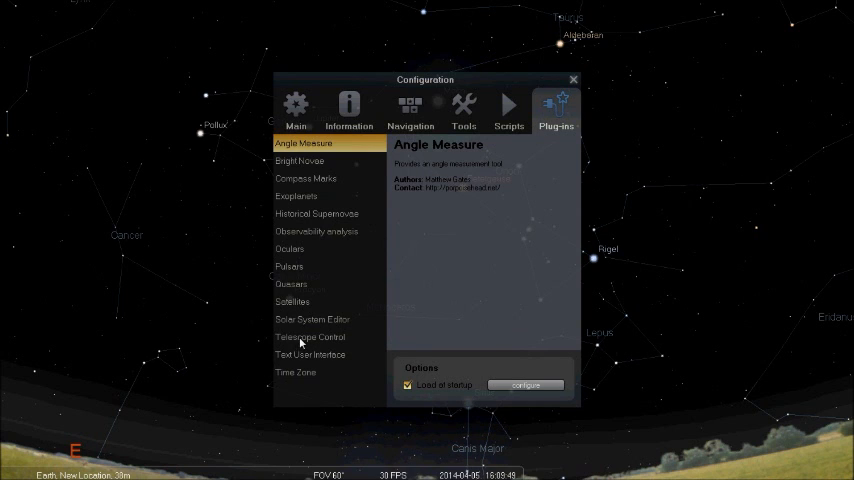
click(310, 336)
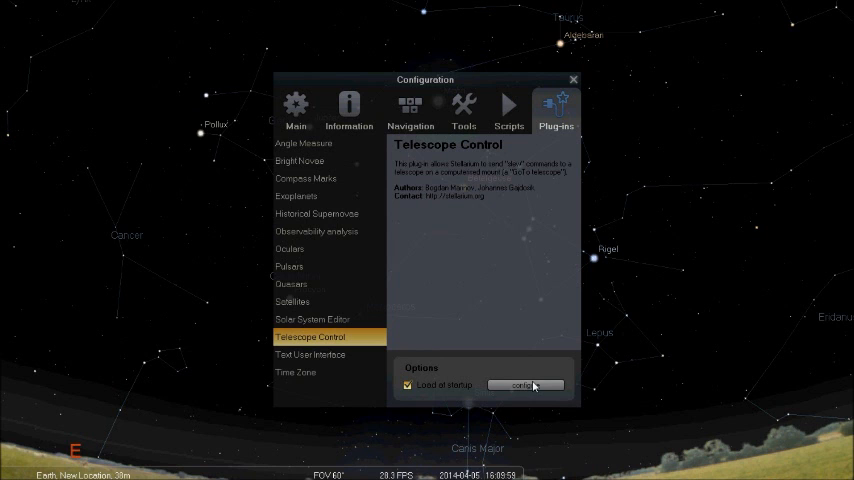
Remove the existing entry from the Telescopes list, leaving it empty.
click(524, 384)
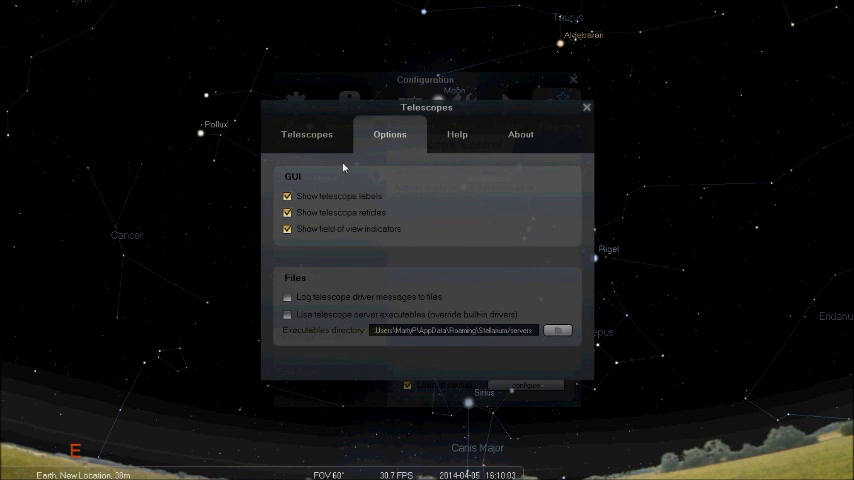
click(308, 134)
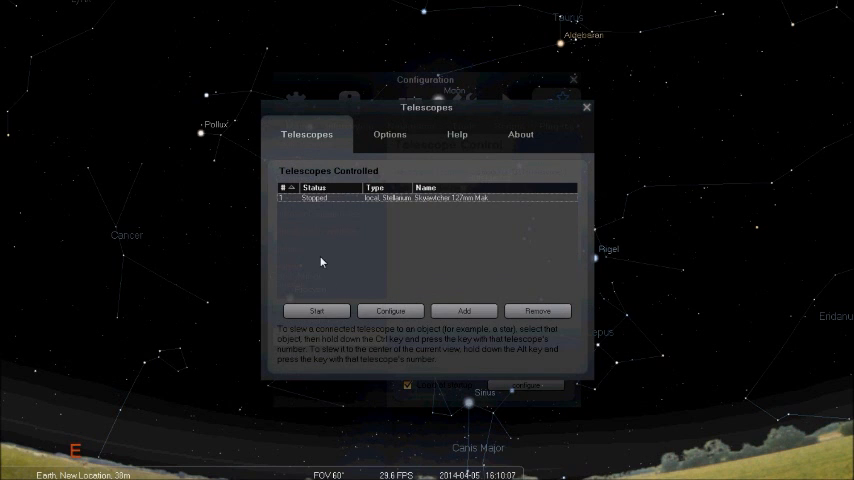
mouse_move(346, 208)
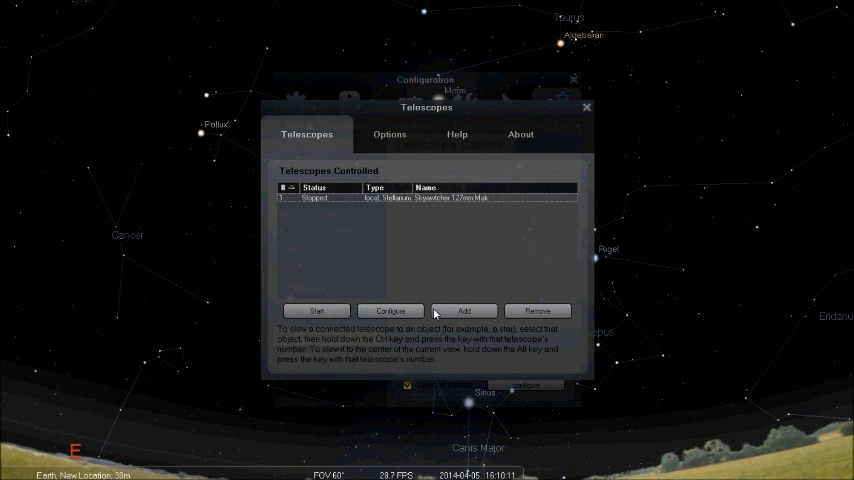
click(536, 312)
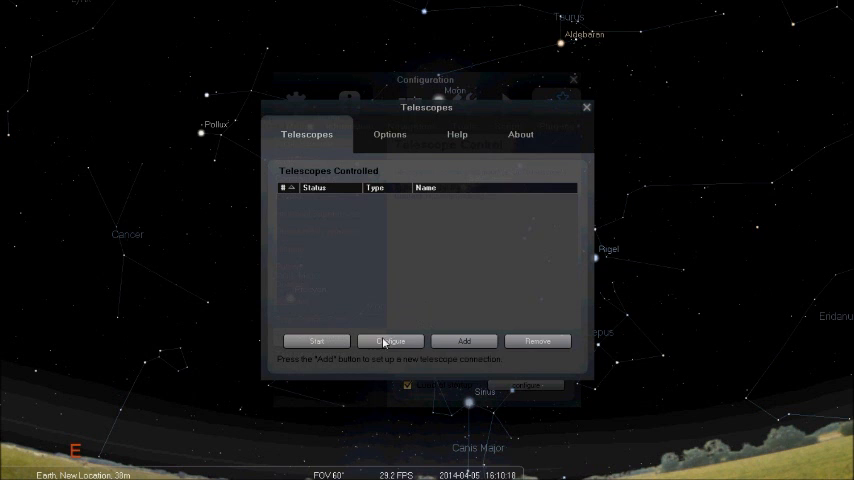
Add a new telescope controlled directly through a serial port, named for the Skywatcher 127mm Maksutov.
click(464, 340)
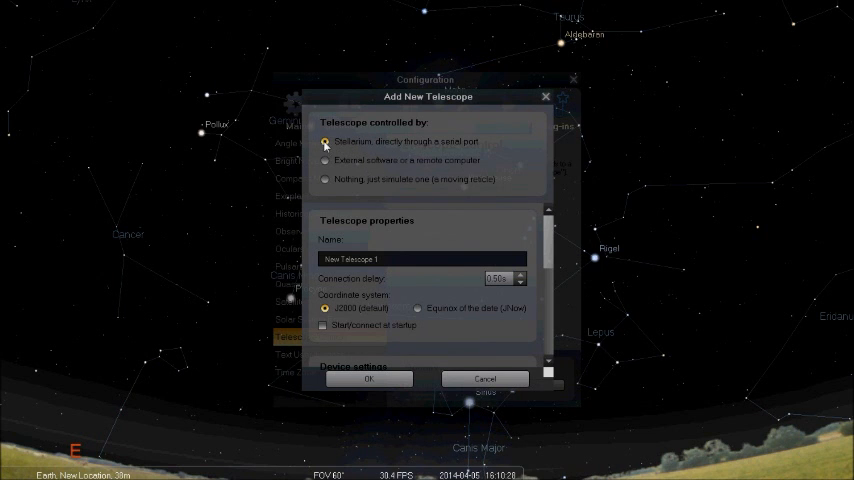
mouse_move(400, 144)
text(Skywatcher 127mm)
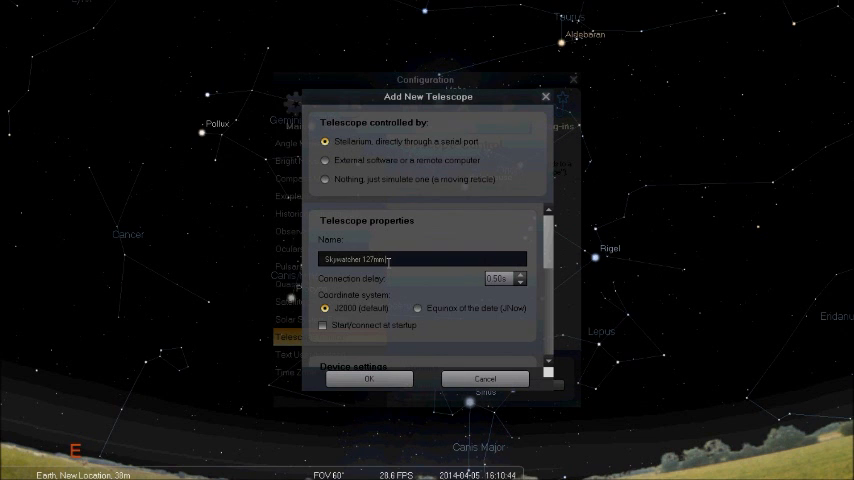
text(MAU)
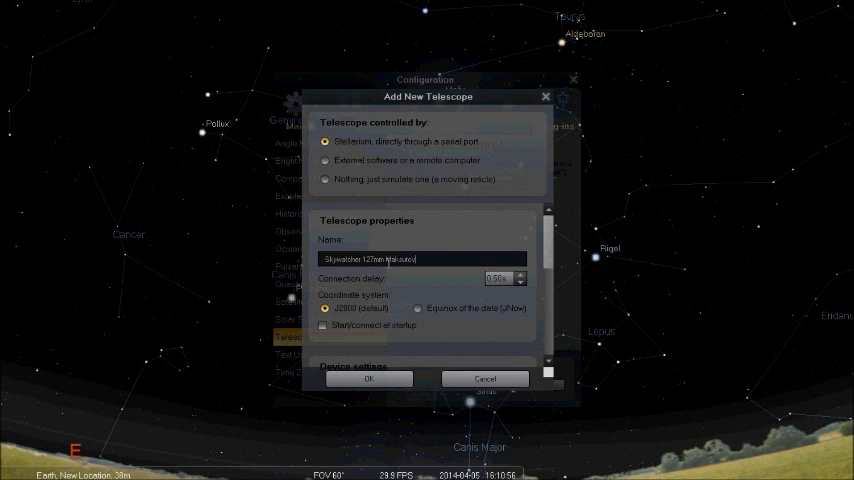
mouse_move(324, 324)
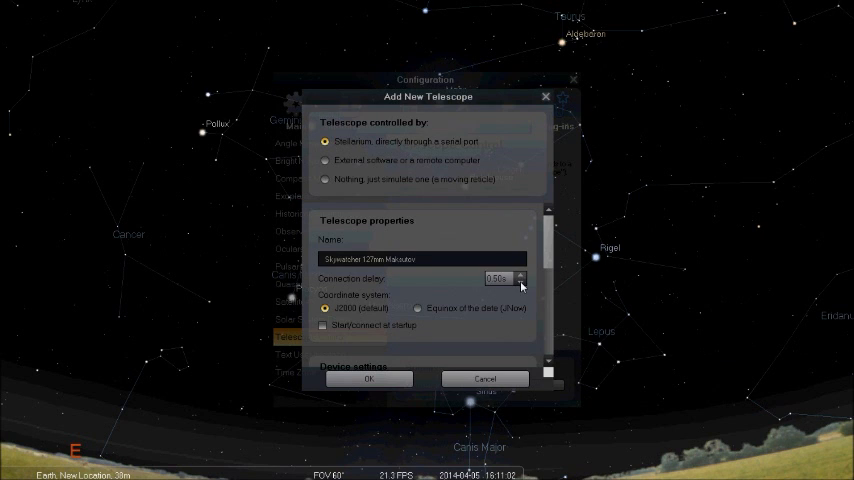
click(520, 284)
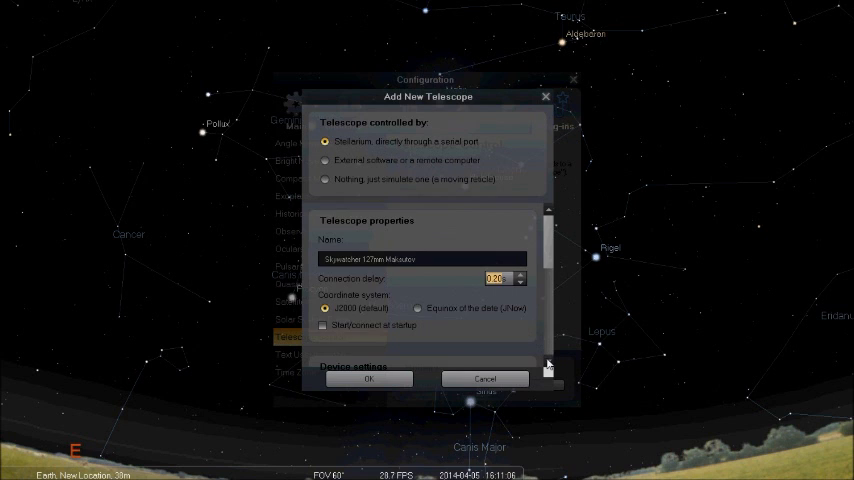
scroll(down, 3)
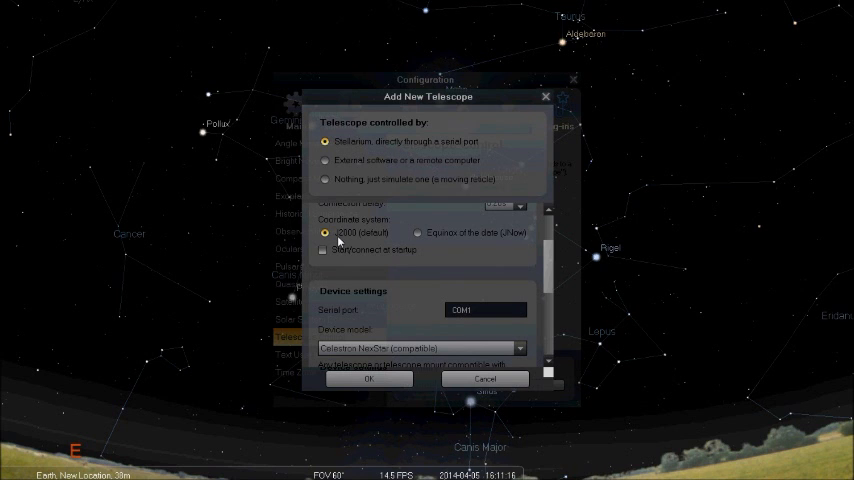
click(324, 250)
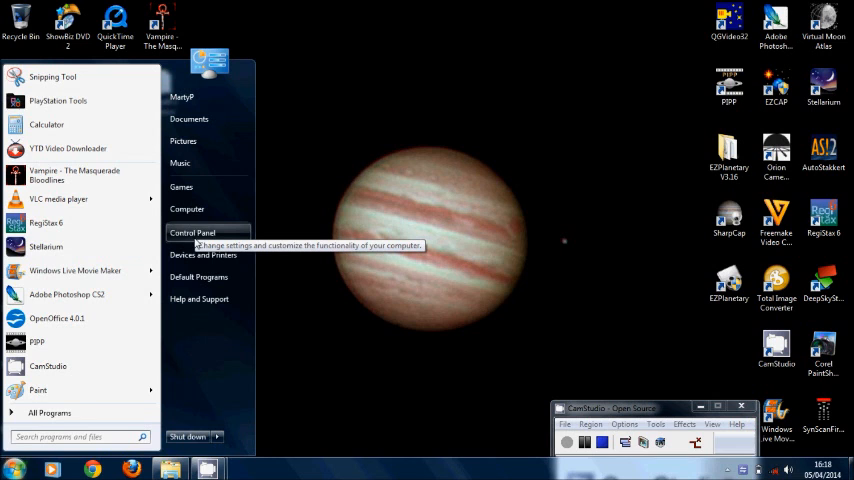
Bring up the Windows Control Panel home from the Start menu.
click(192, 232)
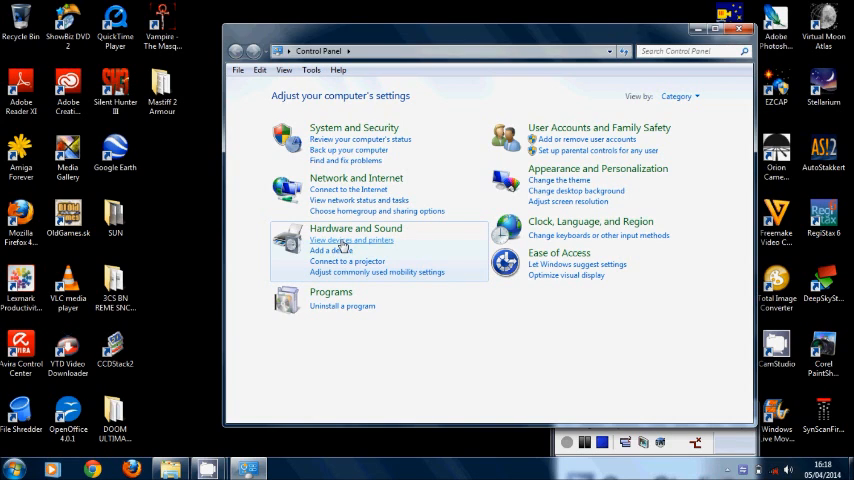
click(352, 240)
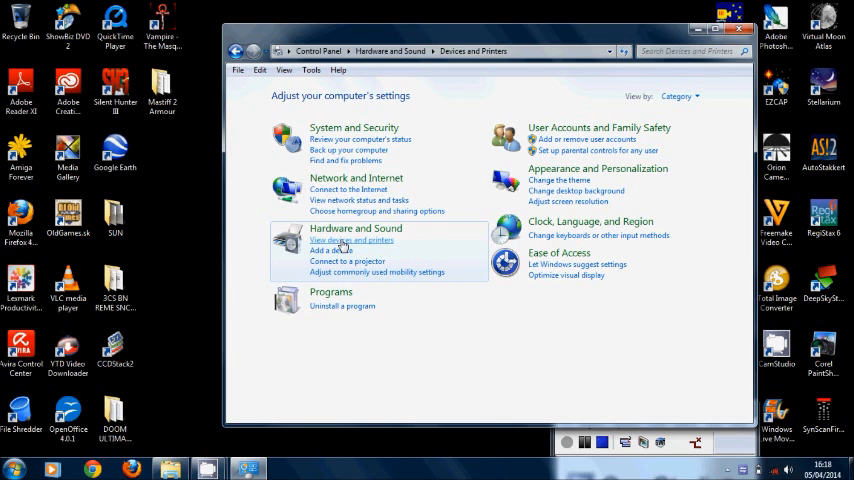
Find the Prolific USB-to-Serial adapter in Devices and Printers and note its port COM3.
click(352, 240)
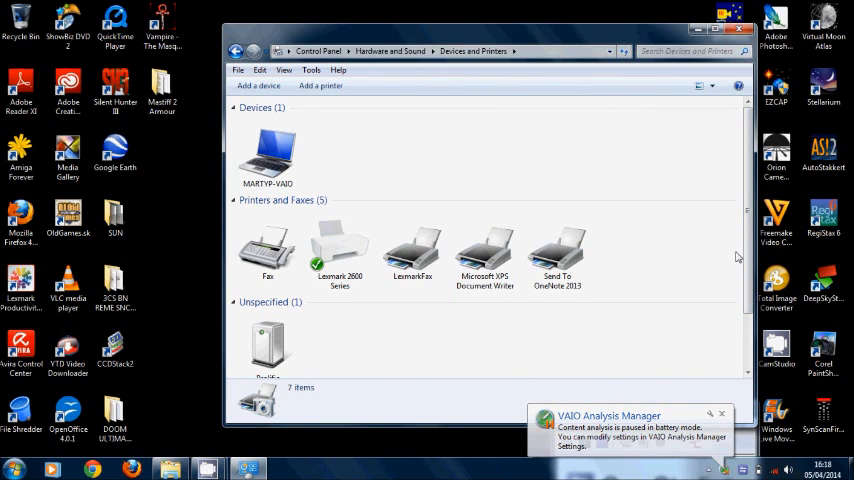
scroll(down, 3)
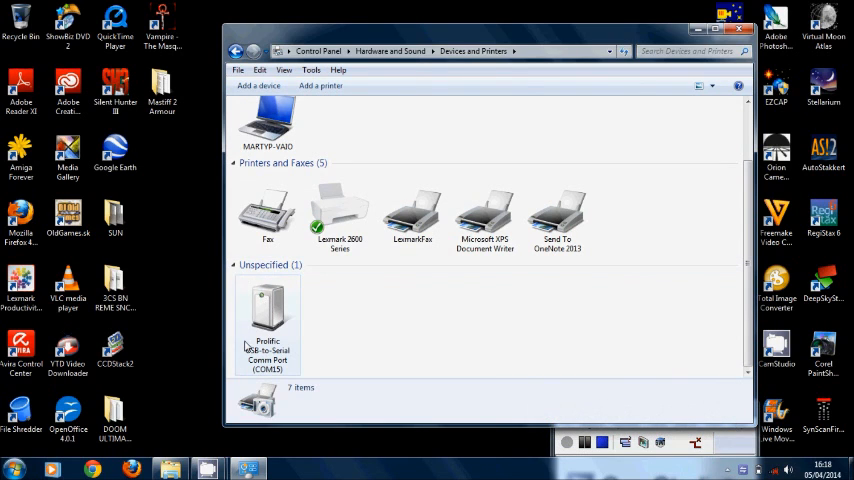
mouse_move(264, 356)
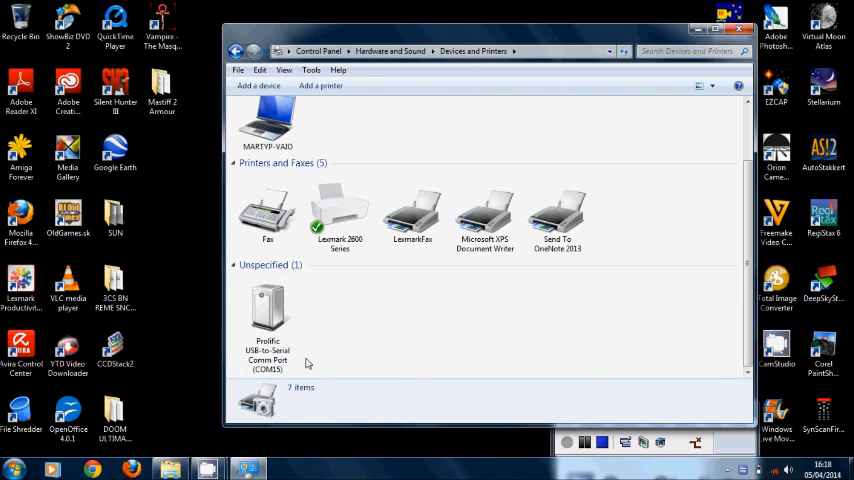
click(268, 316)
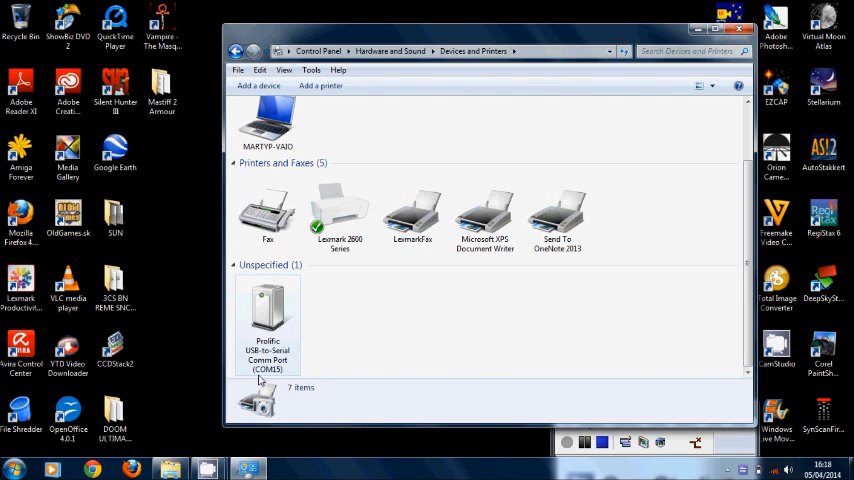
mouse_move(290, 376)
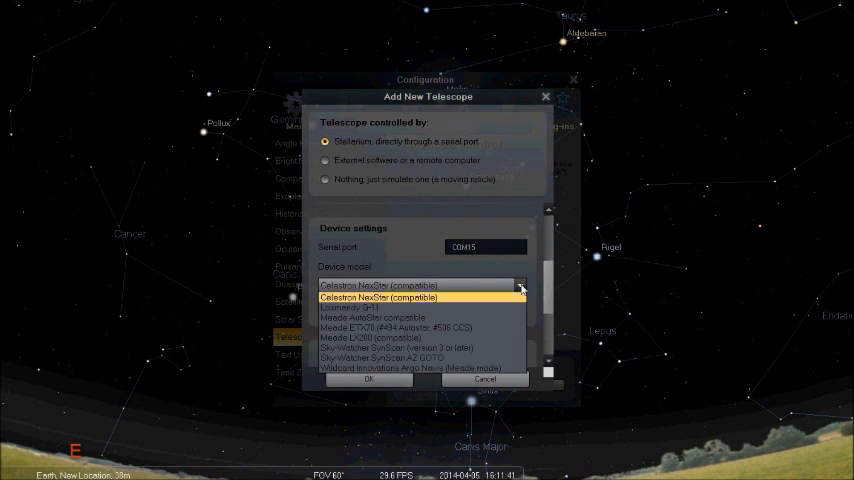
mouse_move(456, 308)
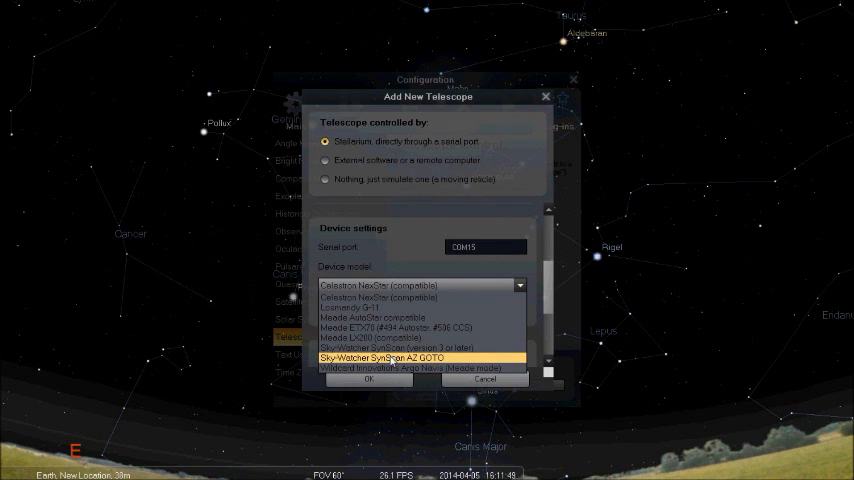
Confirm the new telescope as a Sky-Watcher SynScan AZ GOTO on COM3.
click(380, 356)
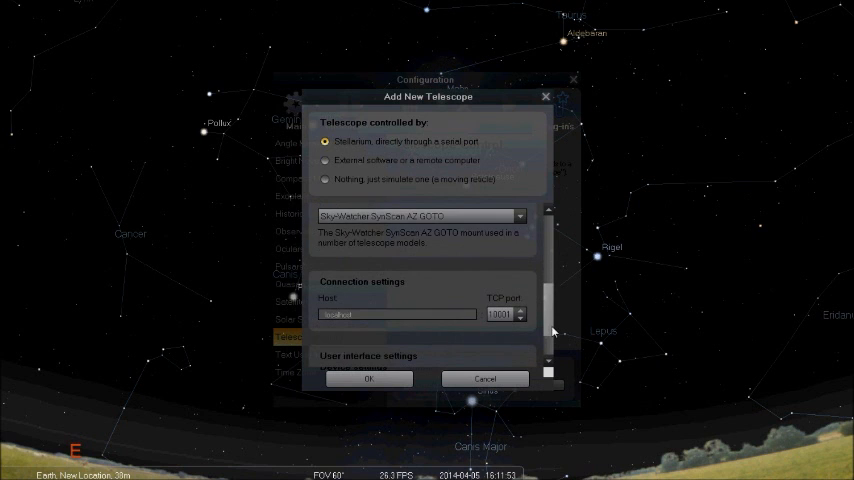
scroll(down, 3)
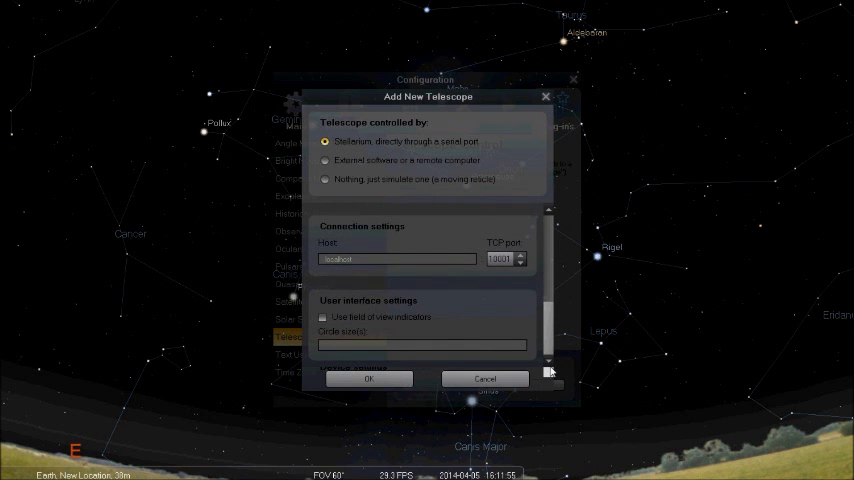
click(368, 380)
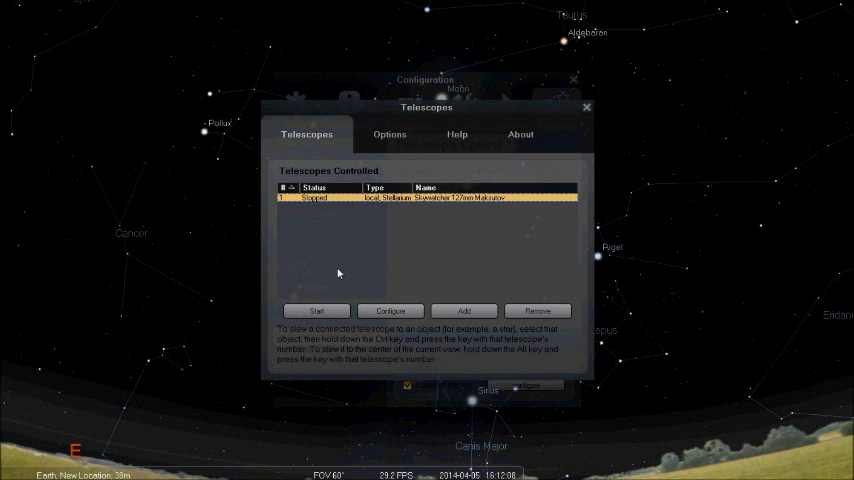
Start the SynScan telescope connection and return to the sky view.
click(316, 310)
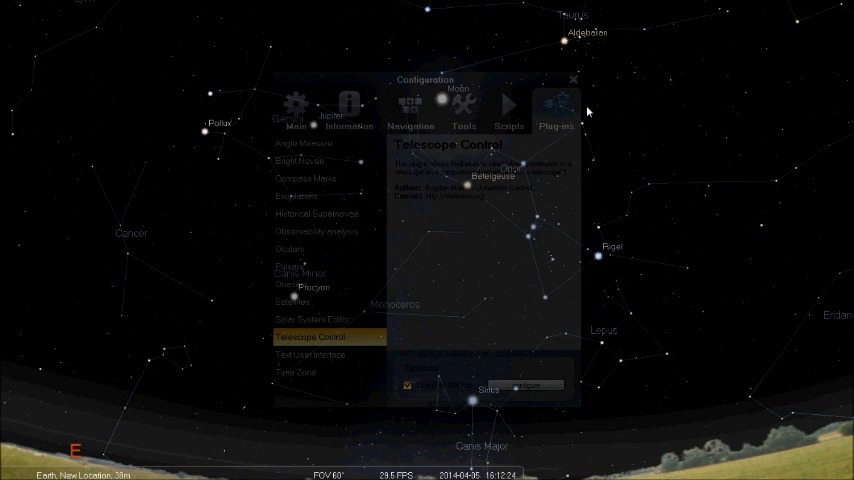
click(572, 80)
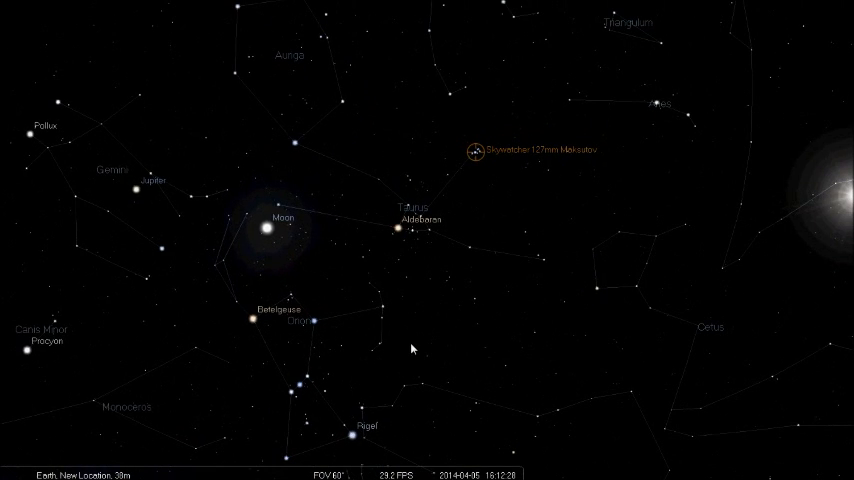
mouse_move(470, 272)
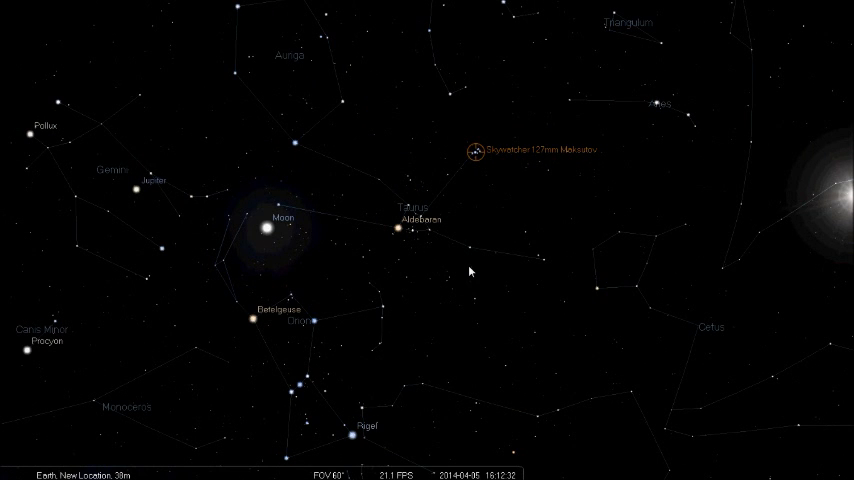
mouse_move(464, 212)
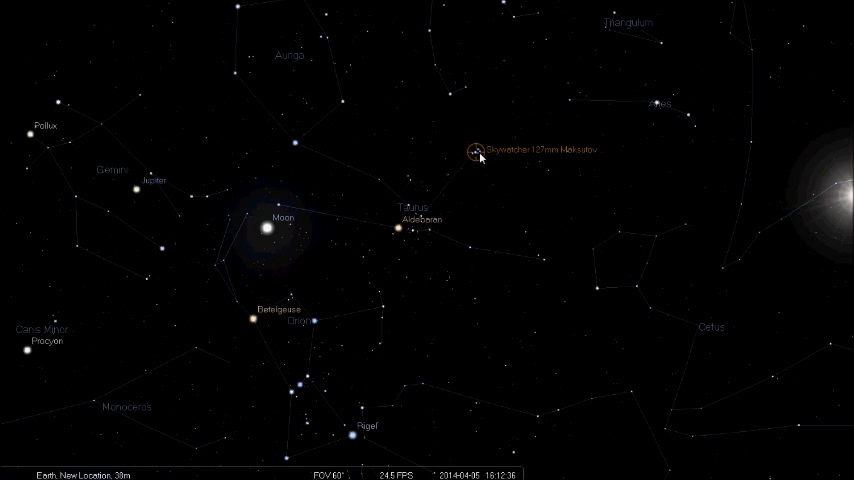
mouse_move(492, 192)
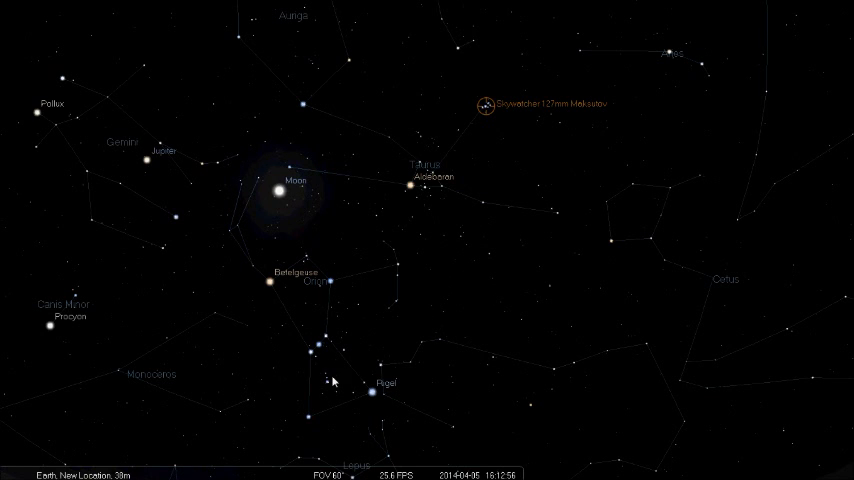
click(326, 380)
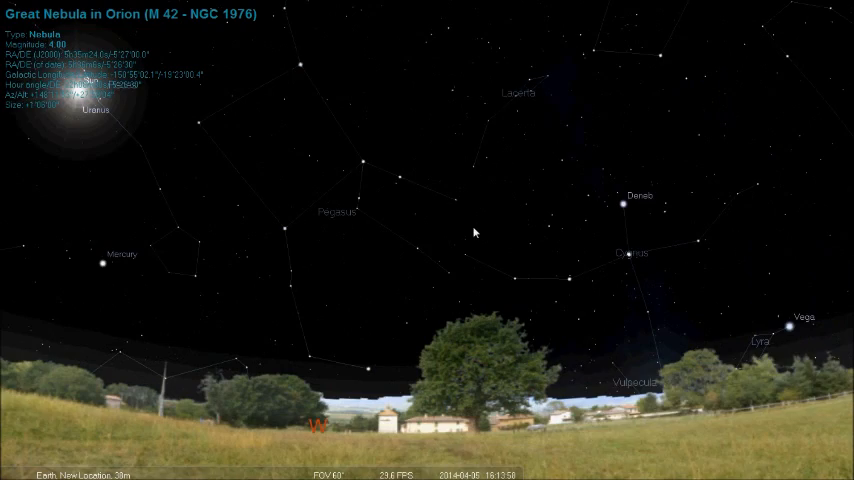
Swing the sky view back up to Orion after slewing the telescope to M42.
drag(474, 232, 276, 250)
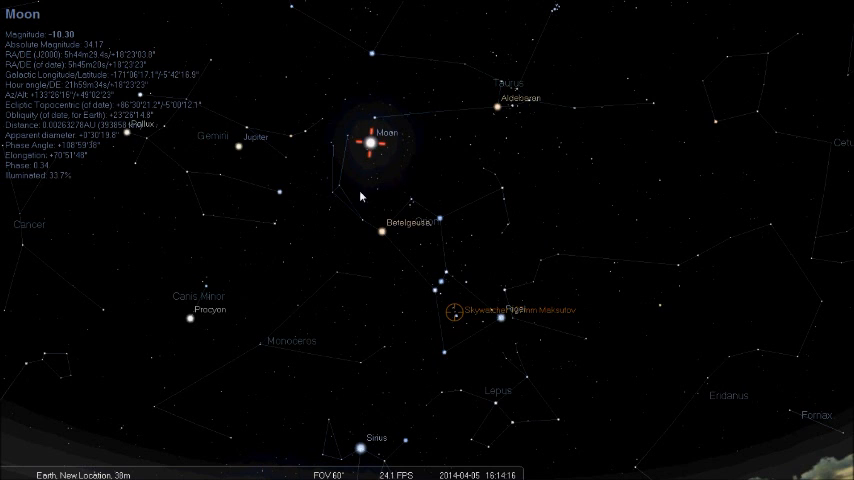
mouse_move(270, 308)
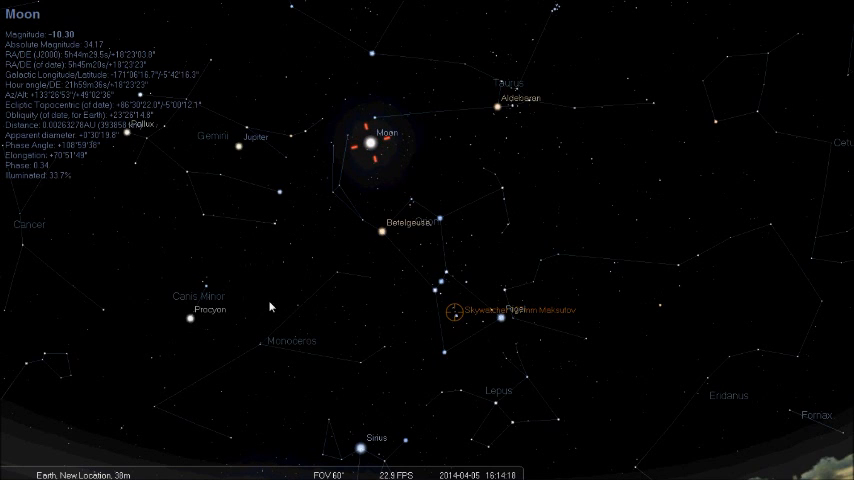